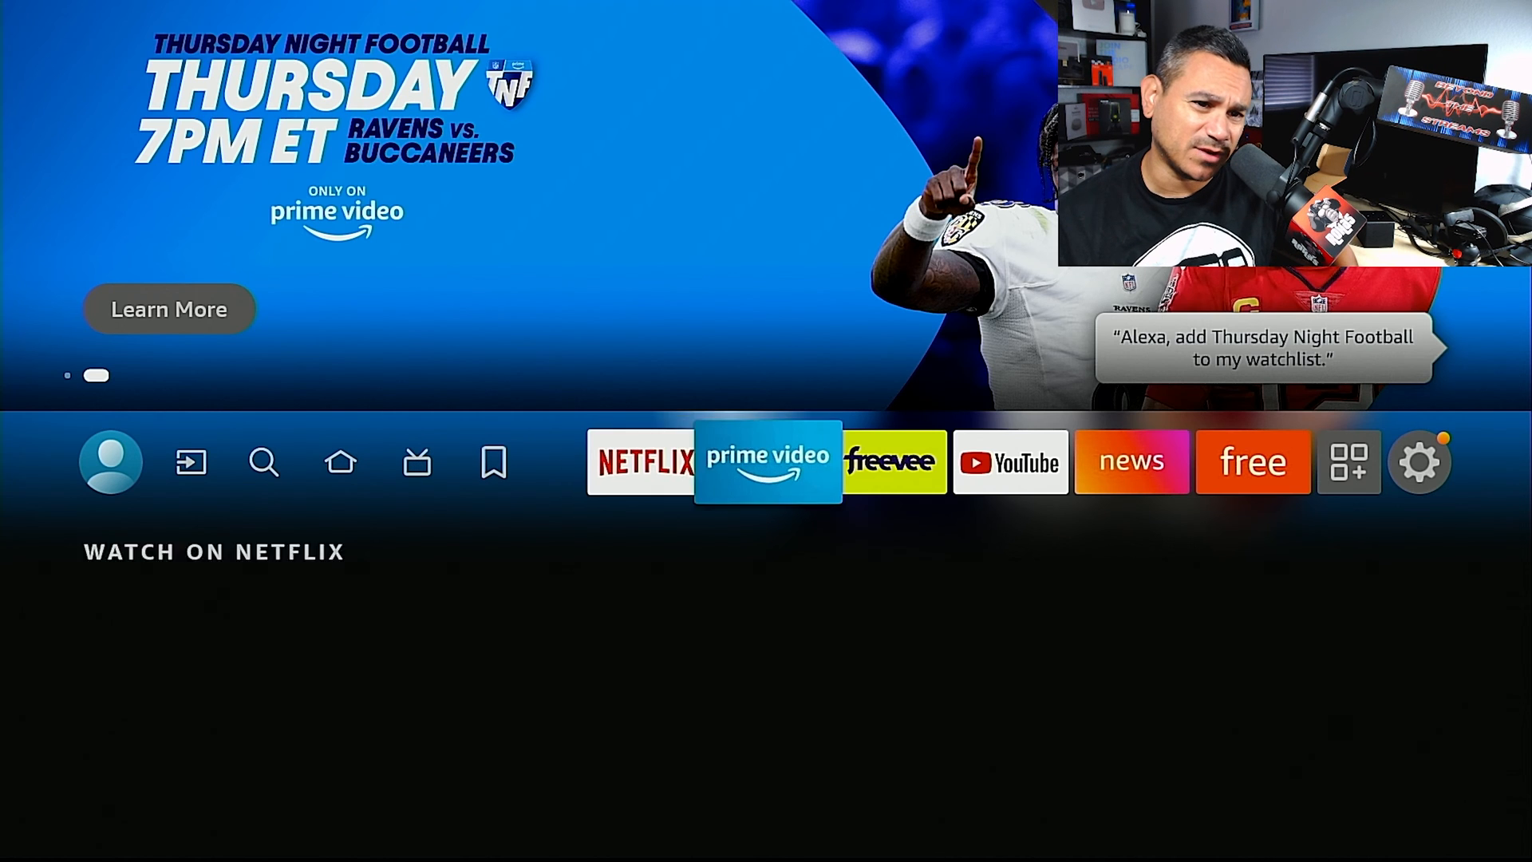
Open Settings to reach My Fire TV > About showing the pending update
{"action": "left_click", "coordinate": [1421, 462]}
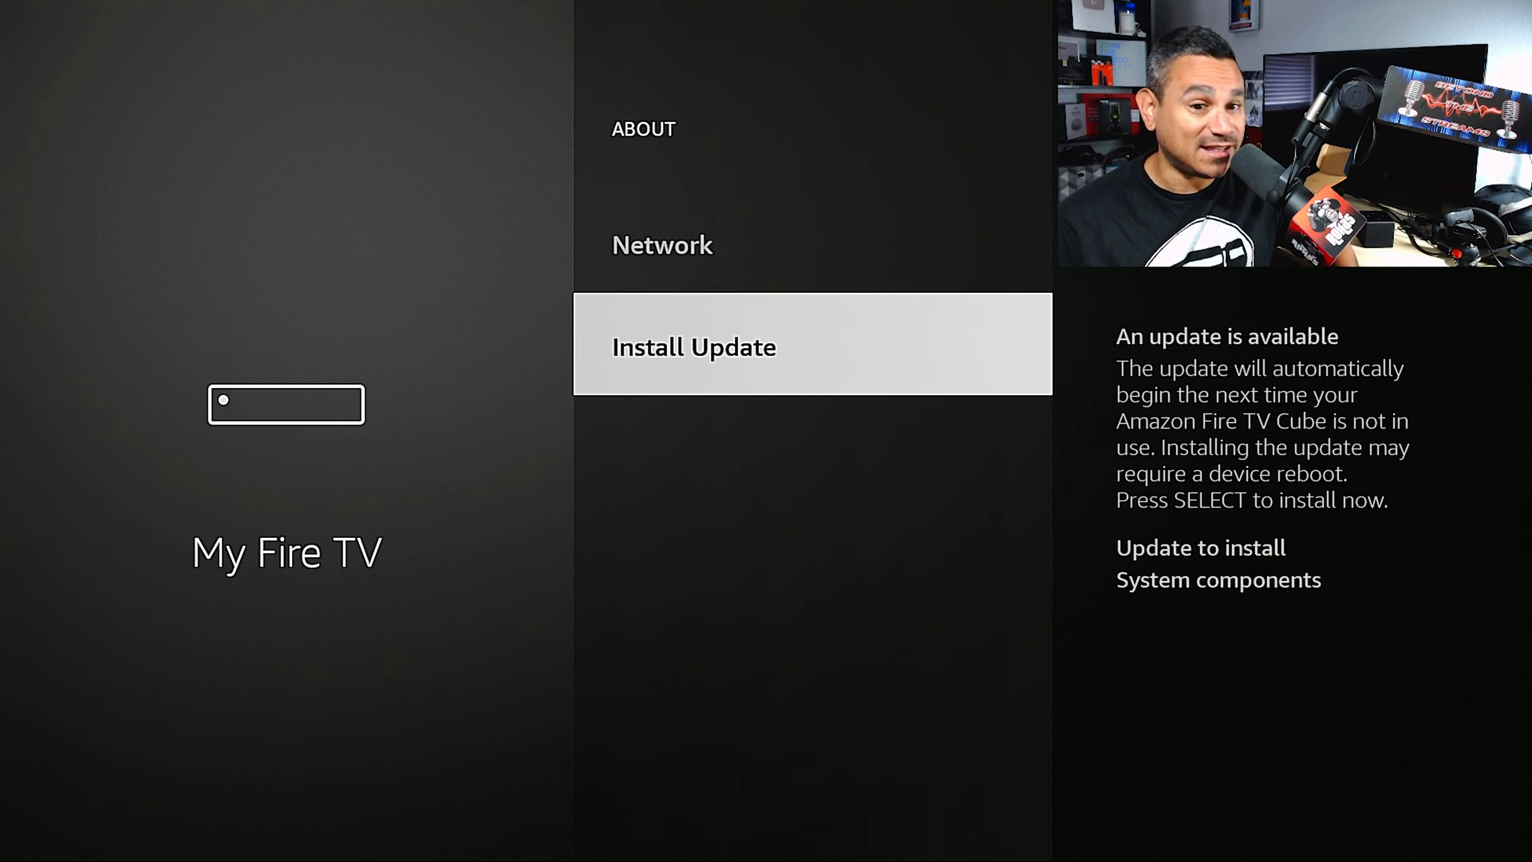
Install the system update, then check for further updates after Fire OS 7.6.0.7 installs
{"action": "left_click", "coordinate": [693, 347]}
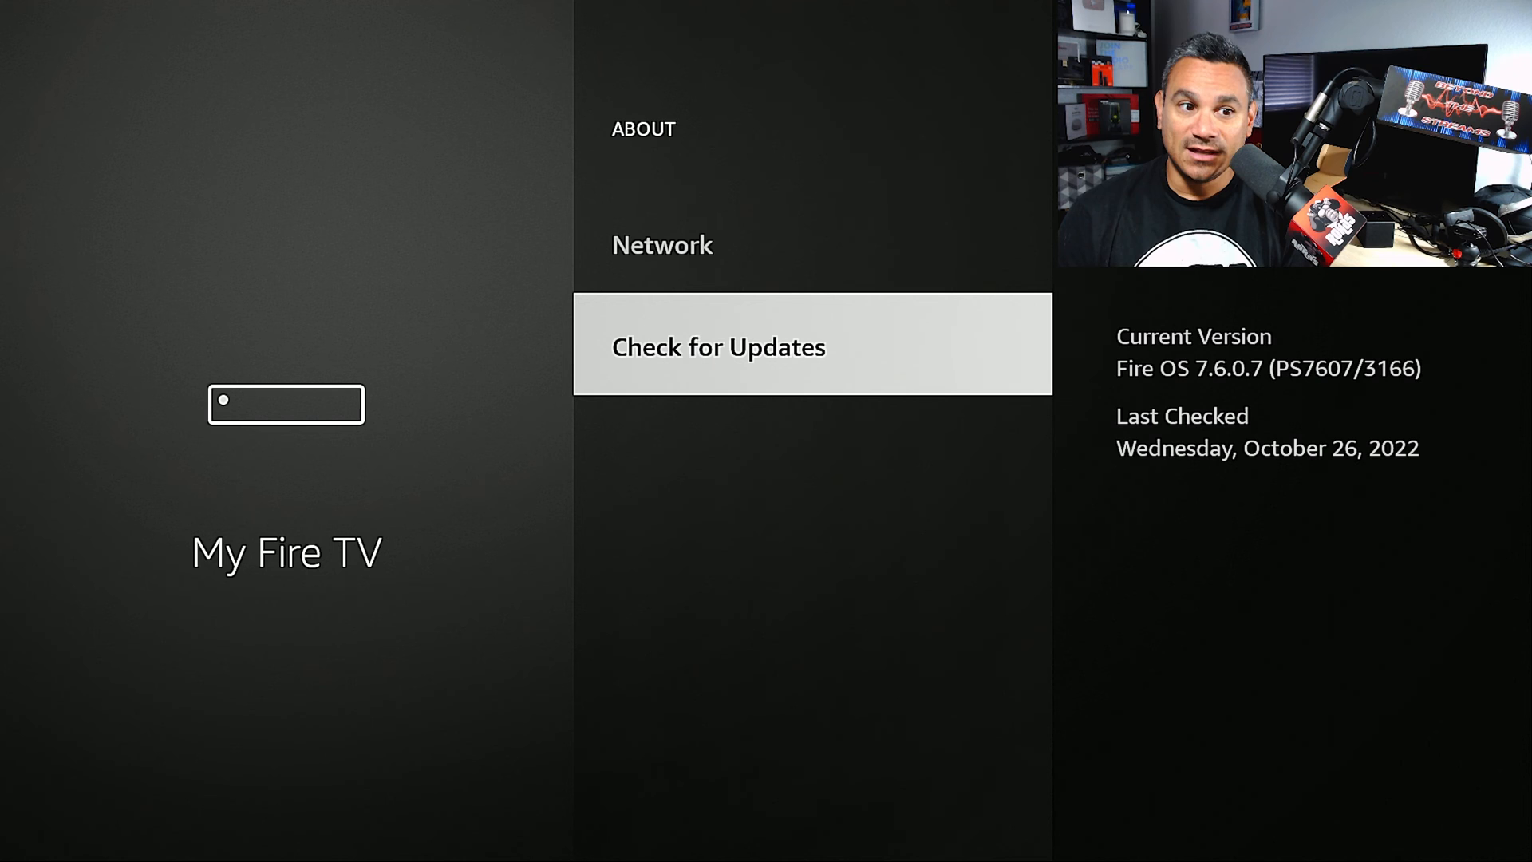
{"action": "left_click", "coordinate": [720, 347]}
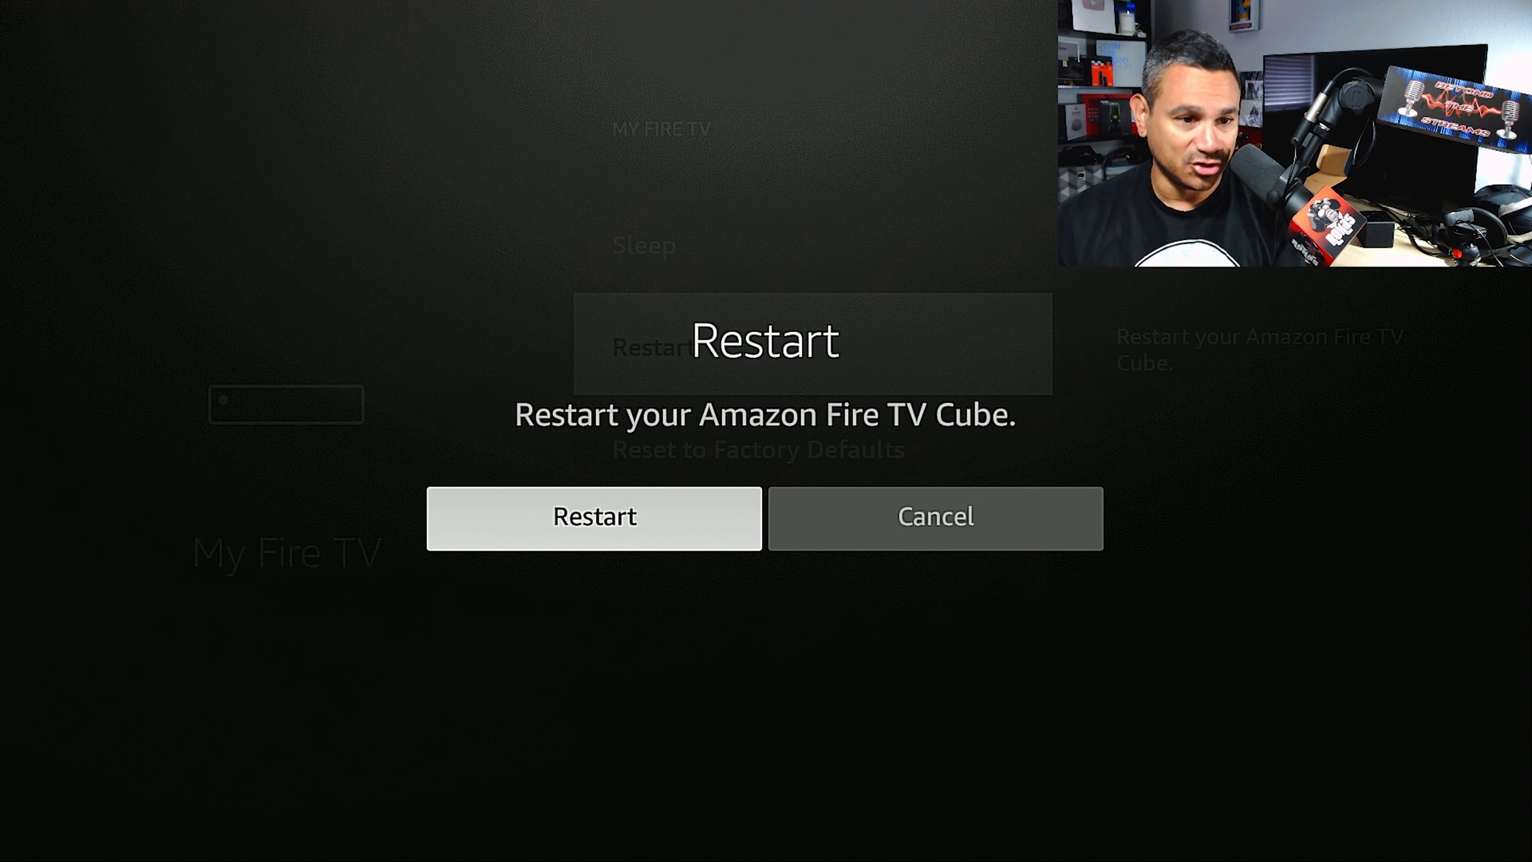
Confirm Restart in the dialog to reboot the Fire TV Cube
{"action": "left_click", "coordinate": [595, 518]}
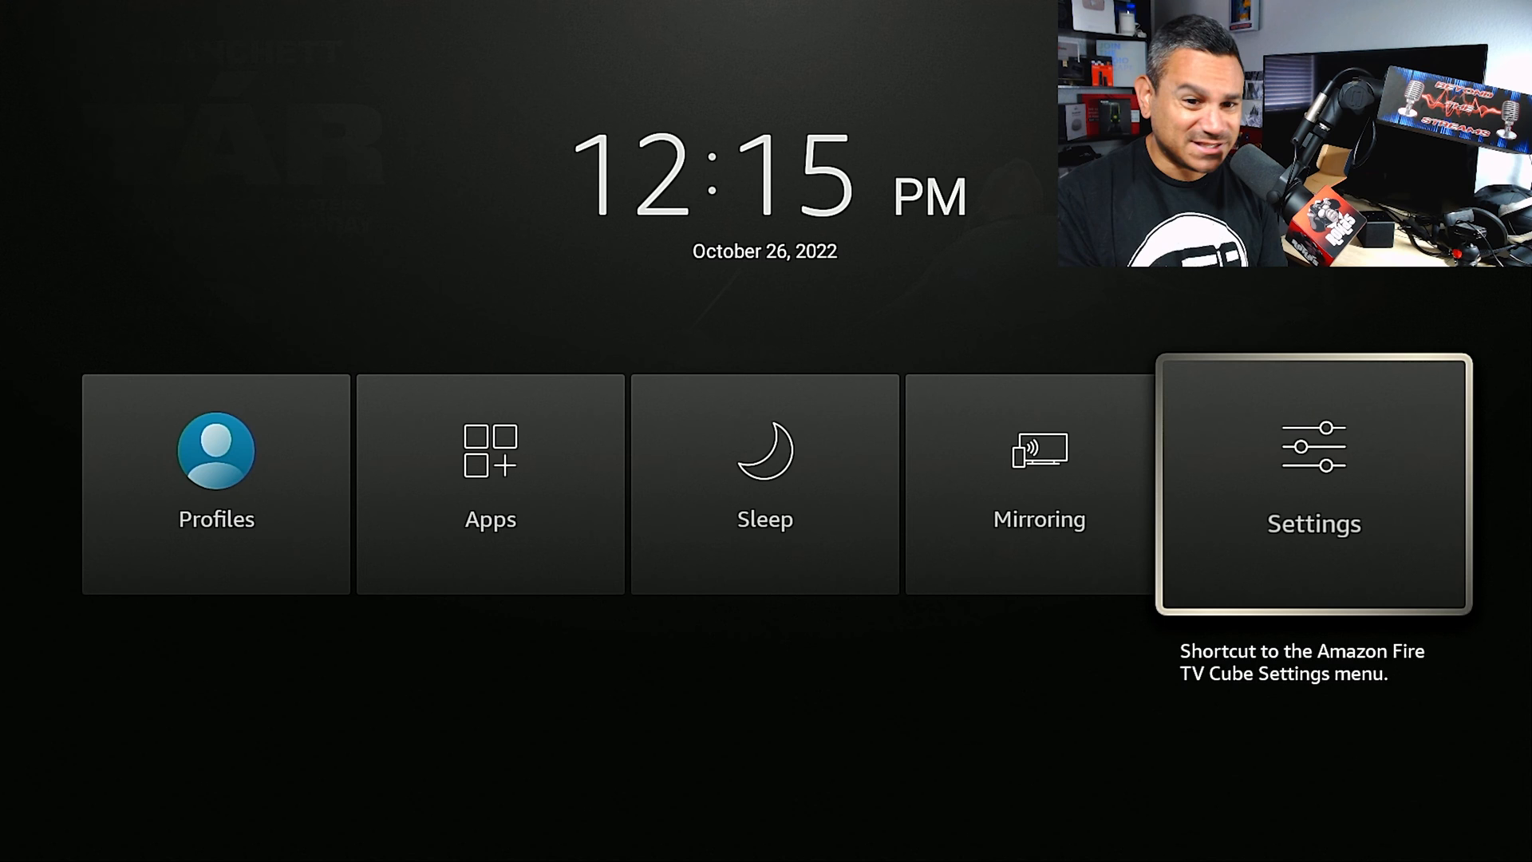
Open full Settings from the quick menu and enter My Fire TV
{"action": "left_click", "coordinate": [1313, 492]}
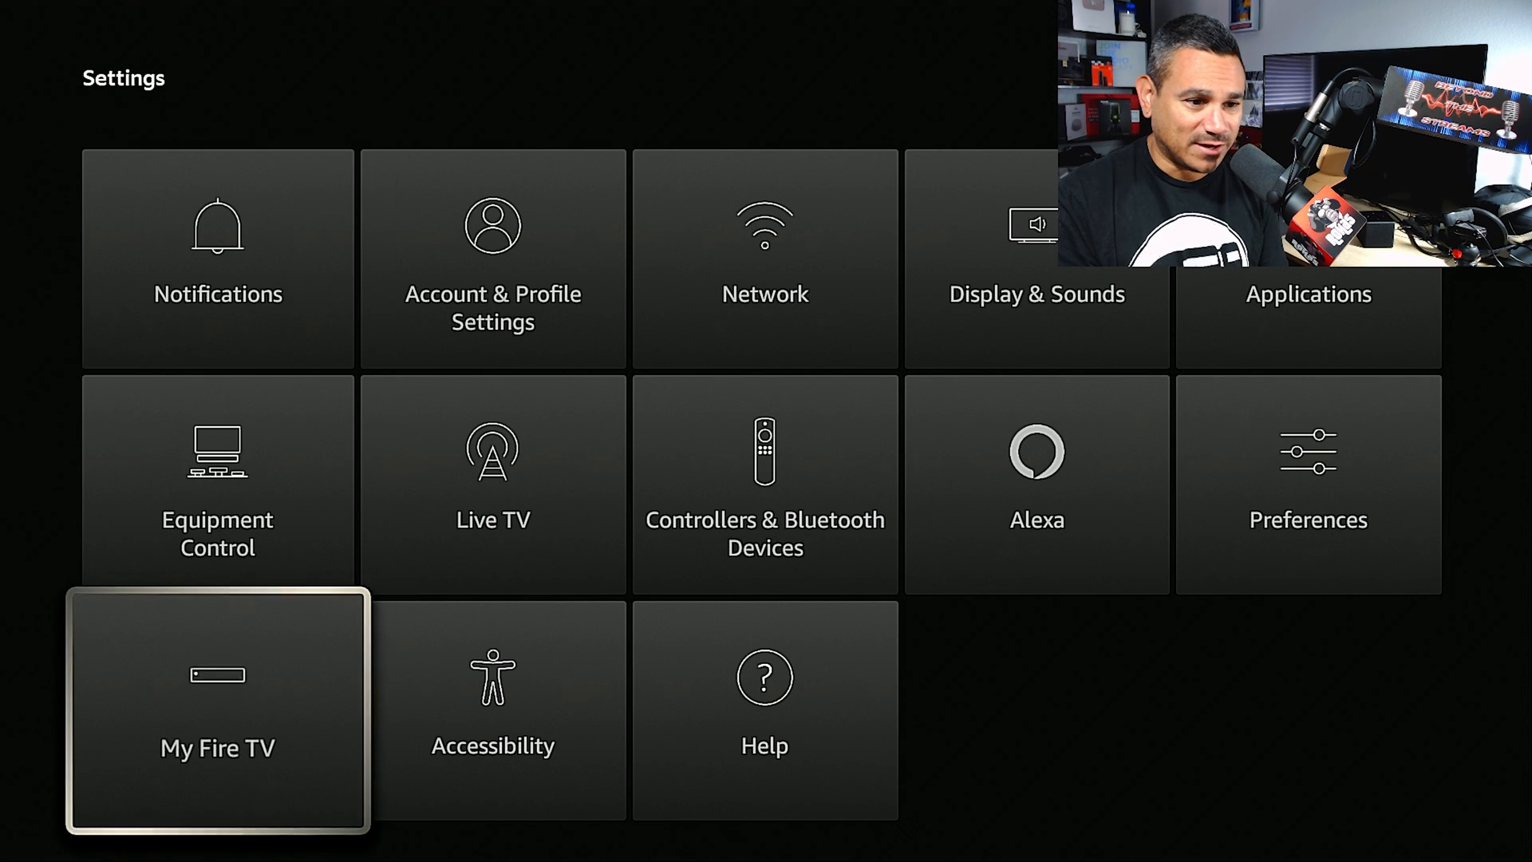
{"action": "left_click", "coordinate": [217, 716]}
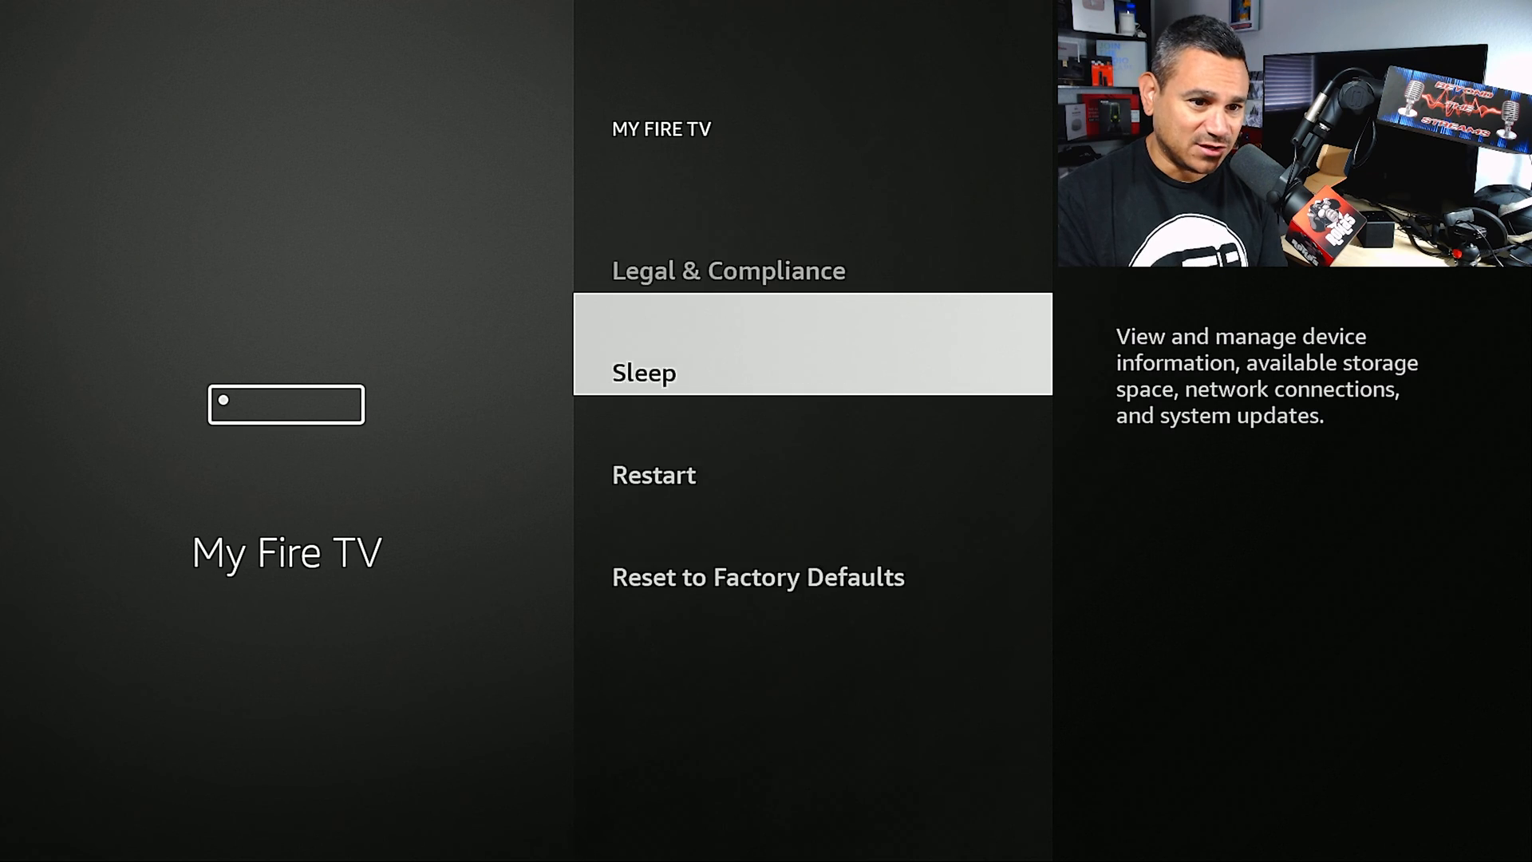